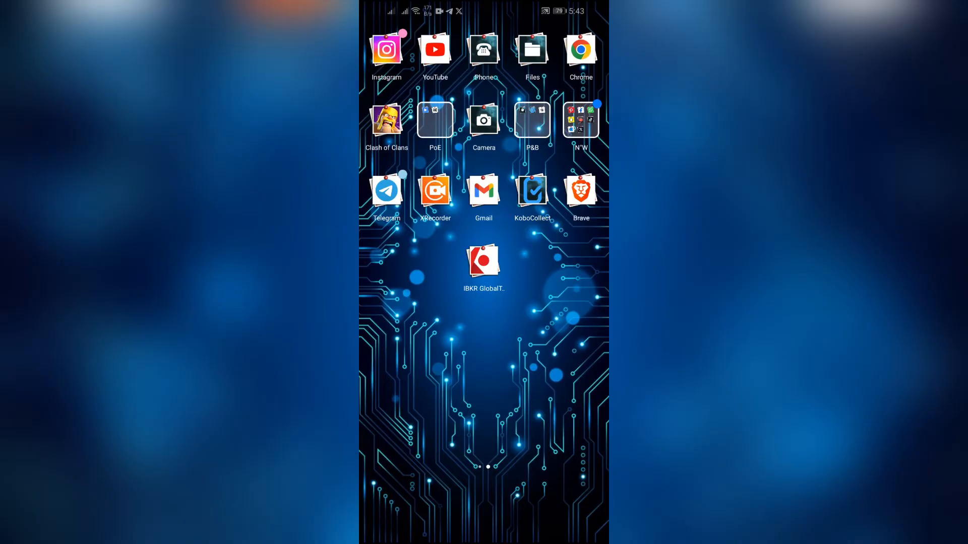
- Launch IBKR GlobalTrader and begin entering 'S&P 500' ('s&' so far) in the Explore search field
click(483, 260)
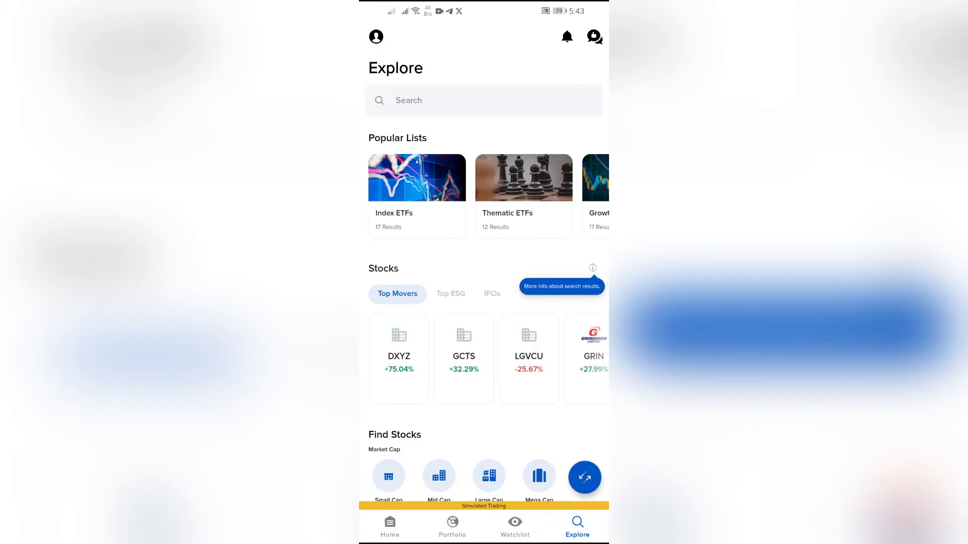
click(483, 99)
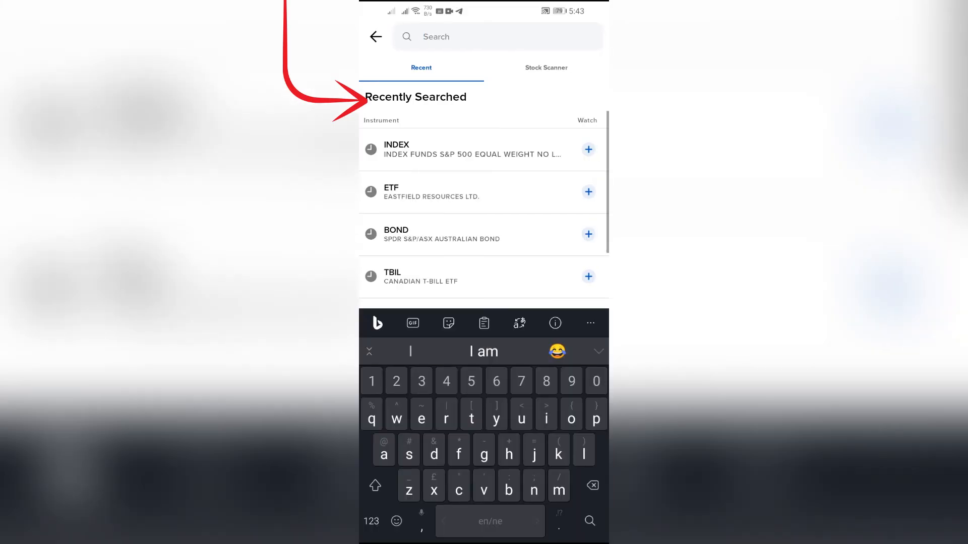
text(s&)
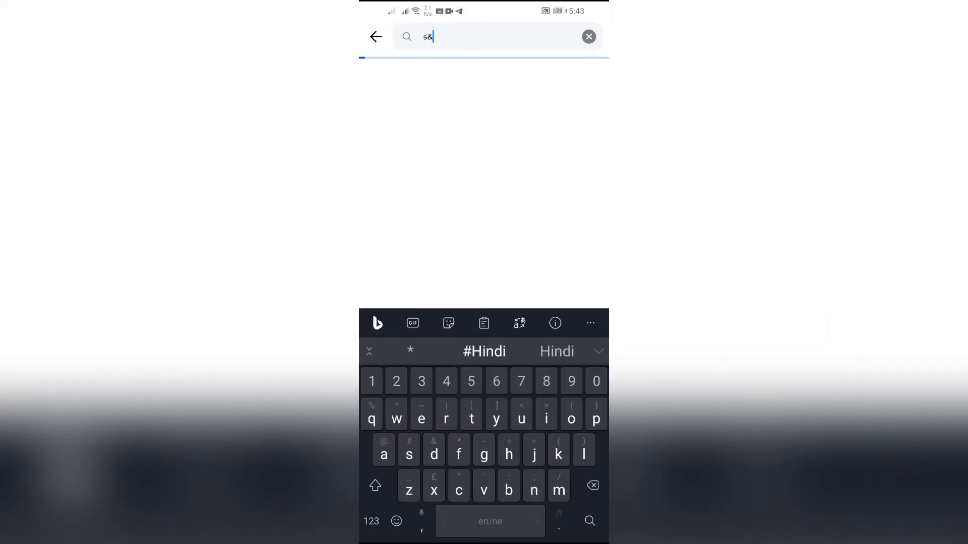